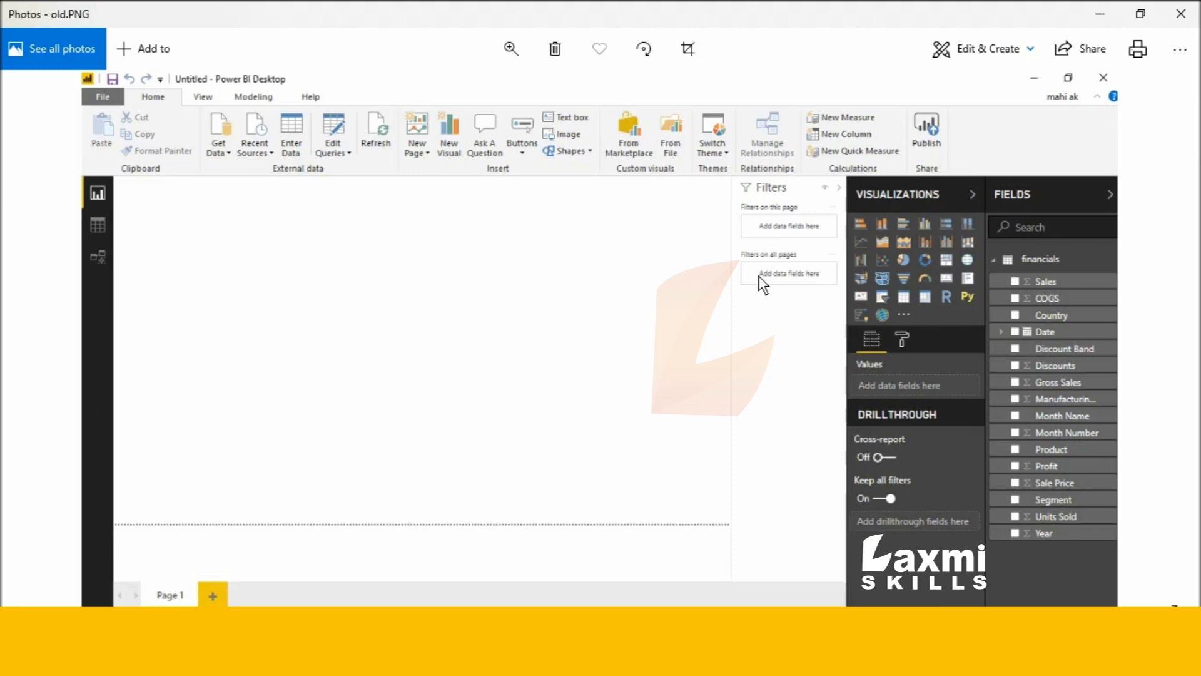
mouse_move(864, 199)
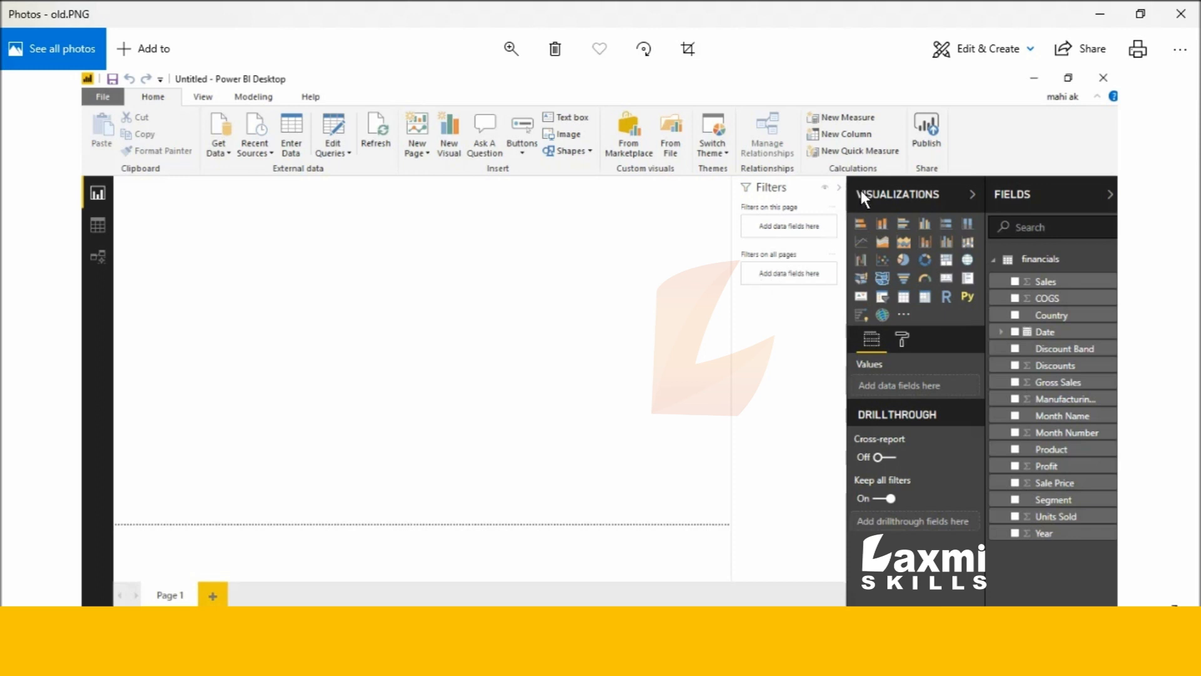
mouse_move(1004, 196)
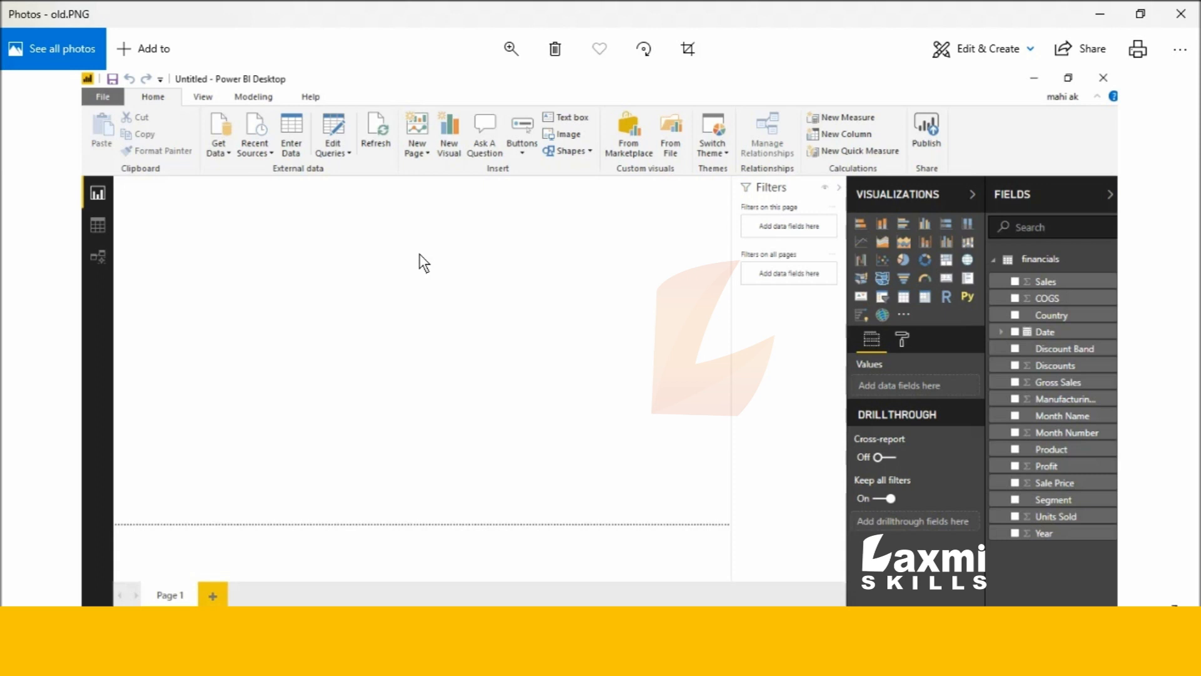
mouse_move(566, 304)
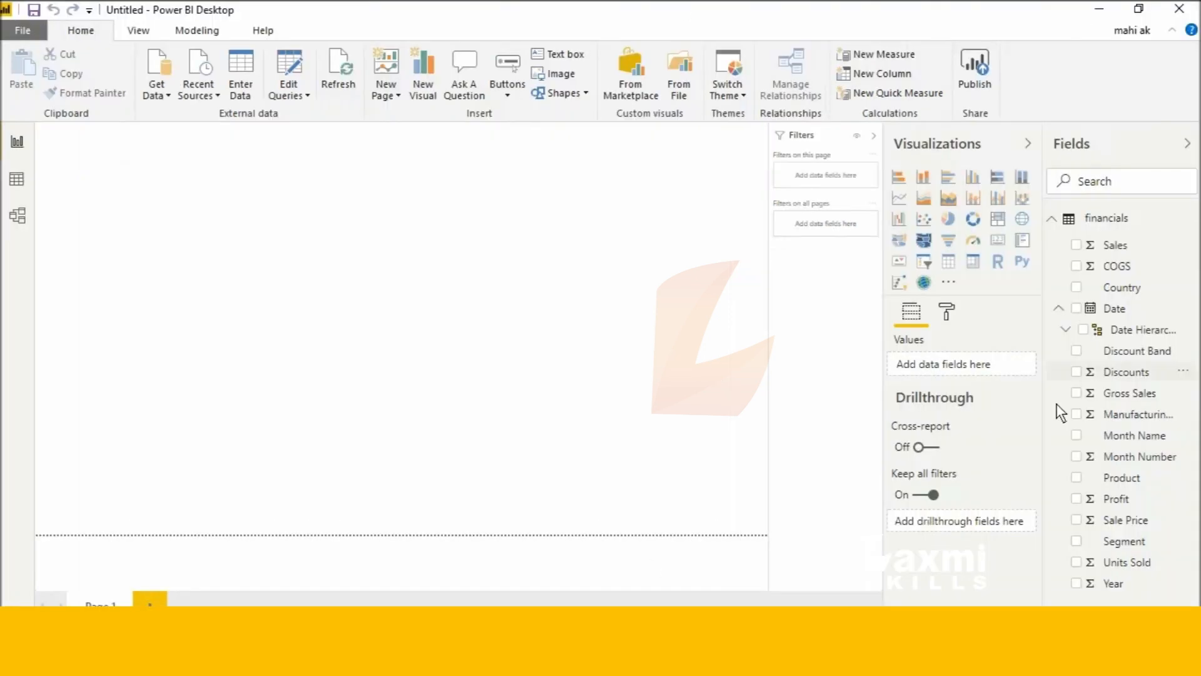
mouse_move(17, 143)
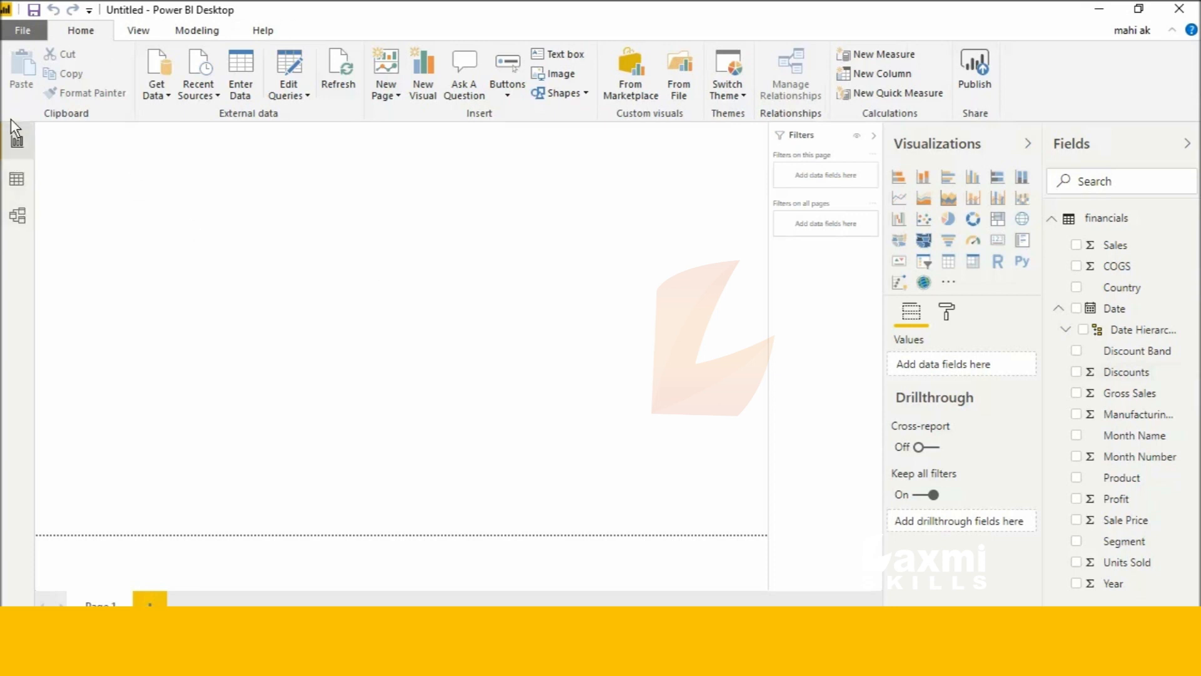
- Switch between the Report, Data and Model views to review the new layout
click(17, 180)
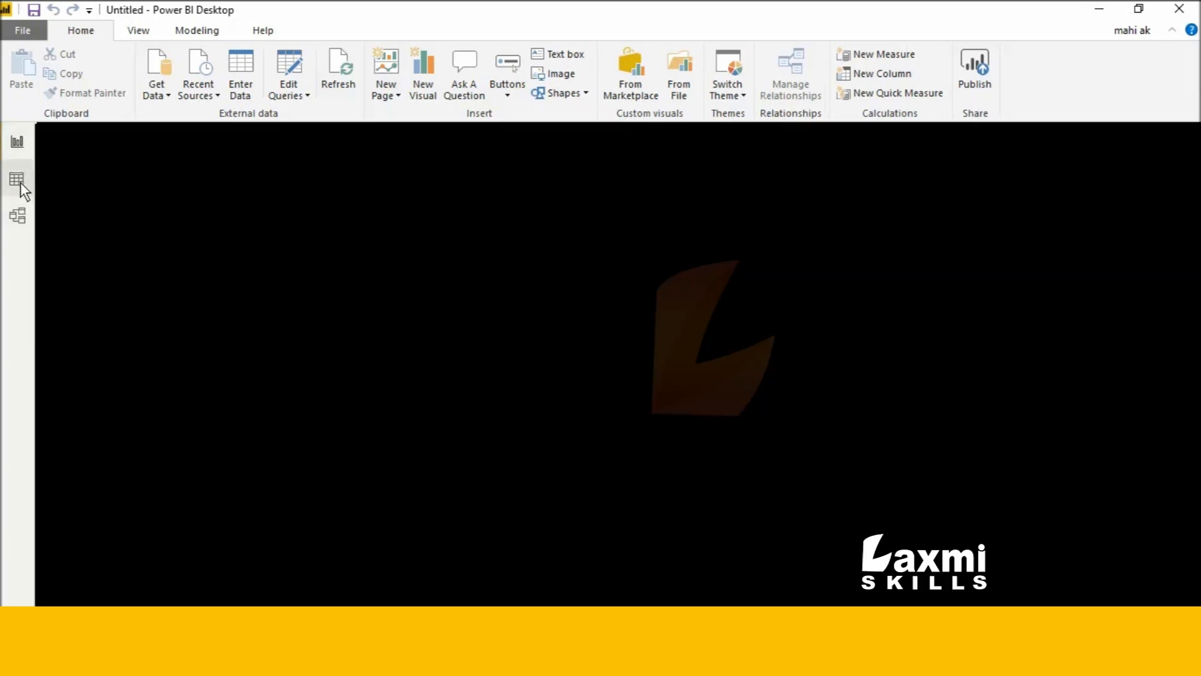
click(17, 182)
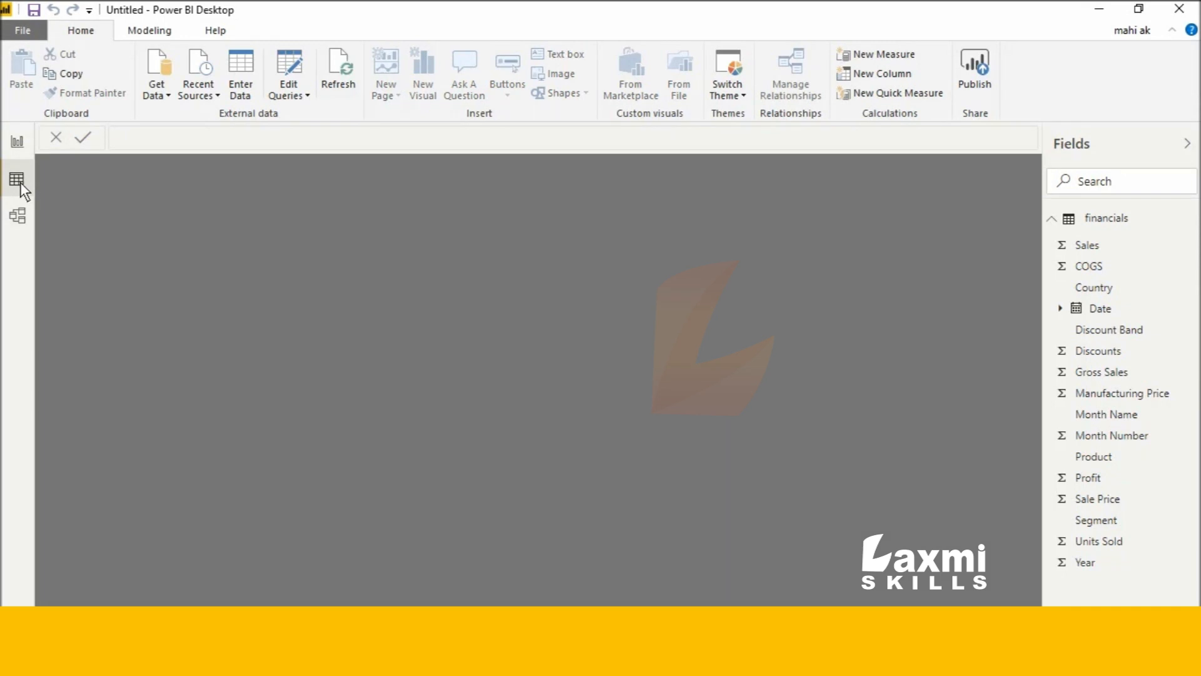
click(17, 182)
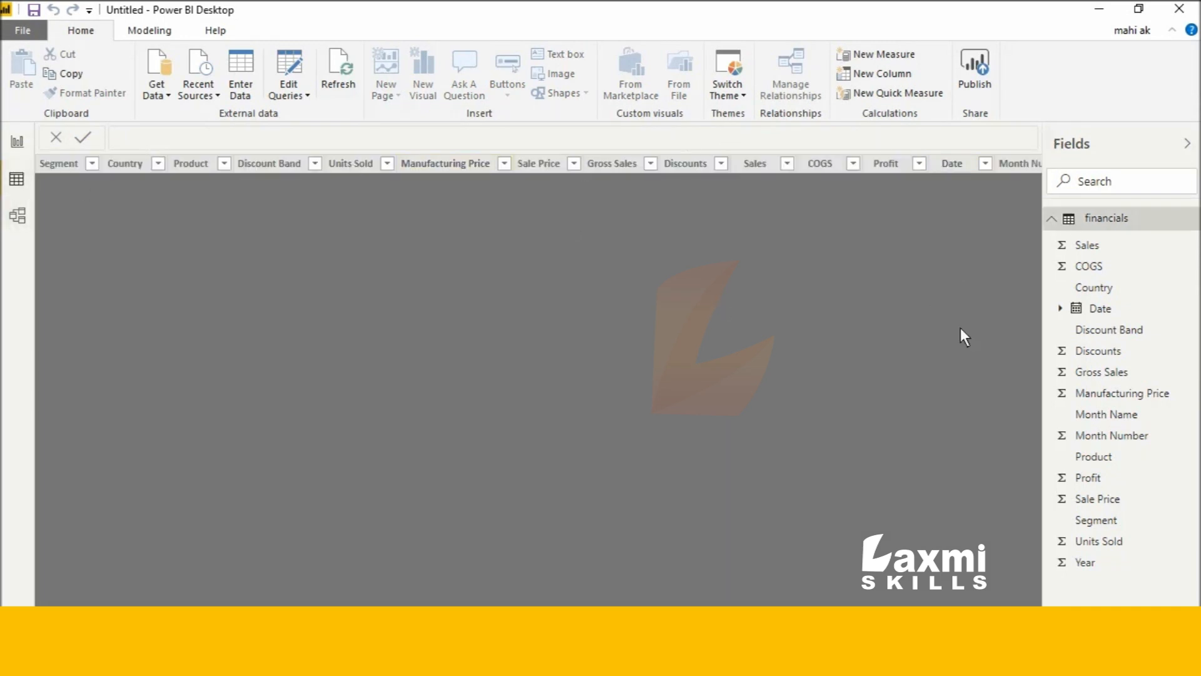
mouse_move(25, 228)
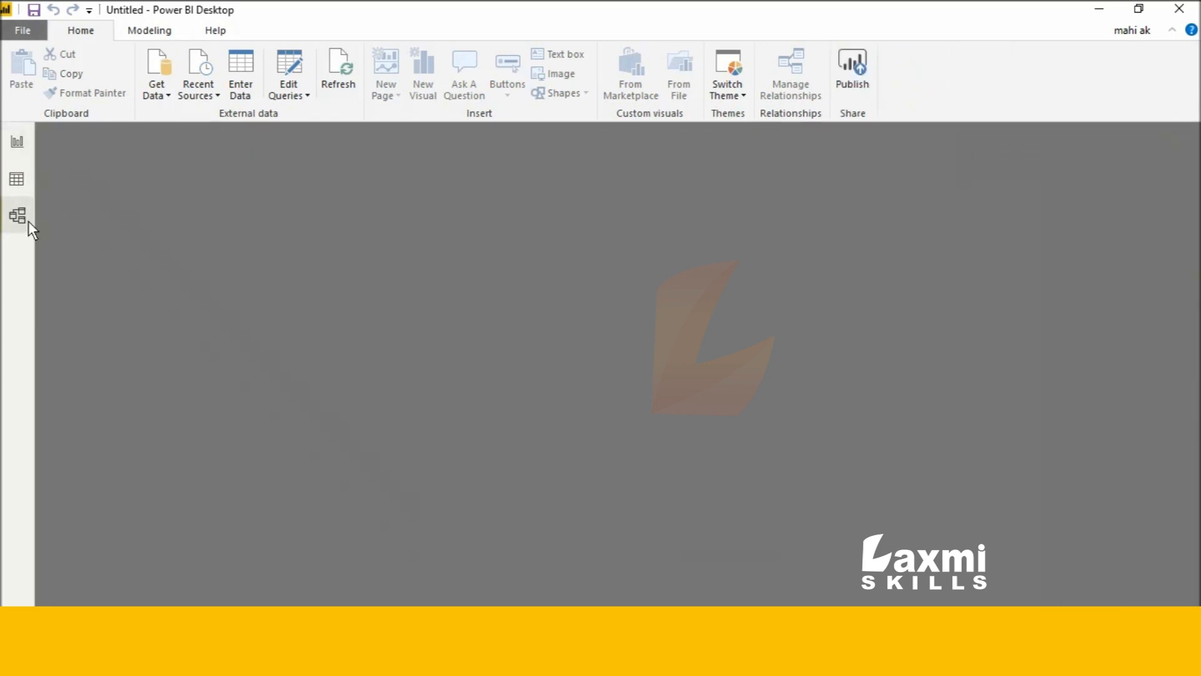
click(16, 215)
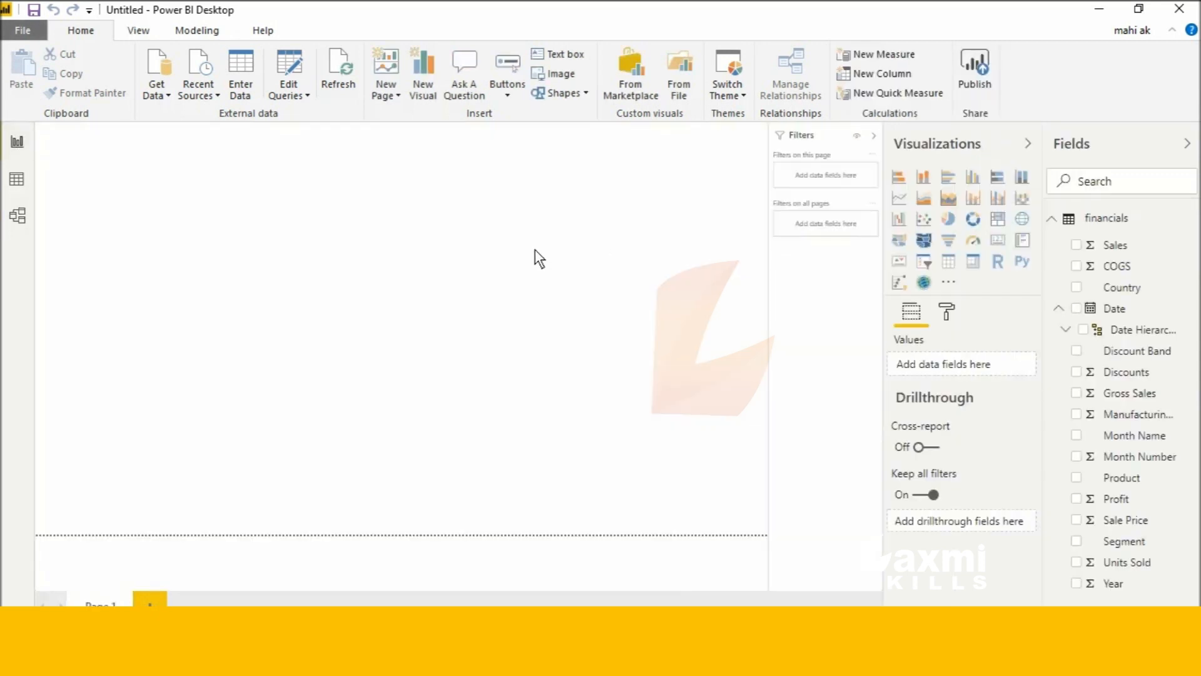
mouse_move(914, 124)
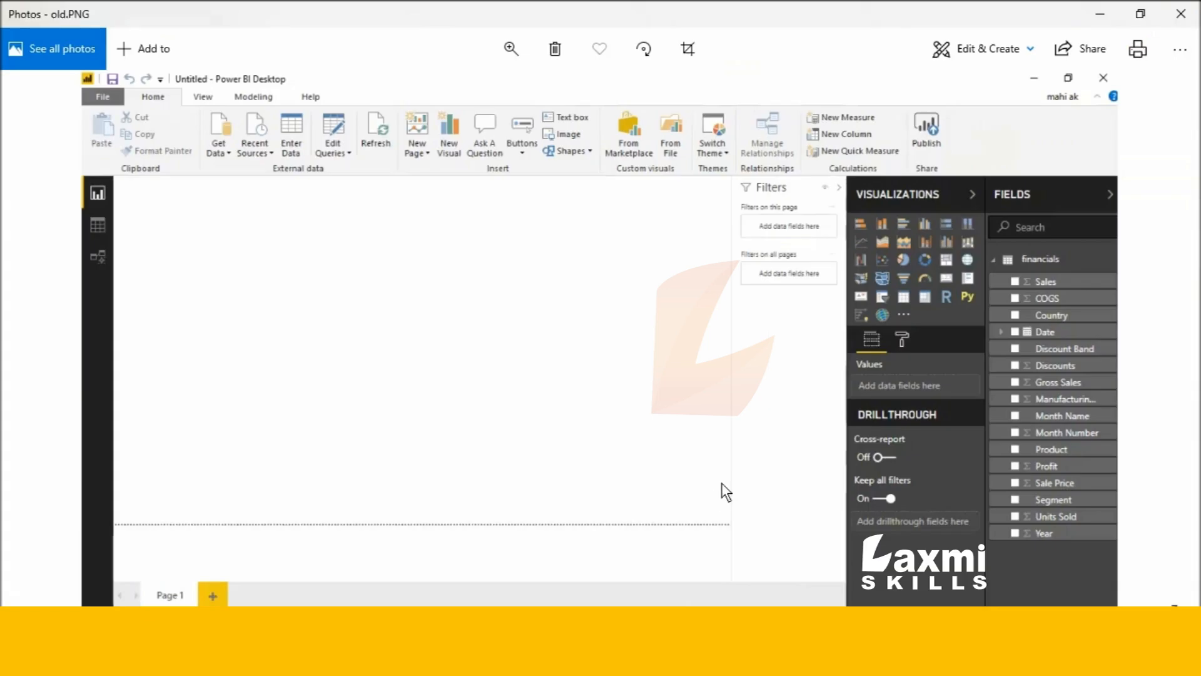
mouse_move(942, 243)
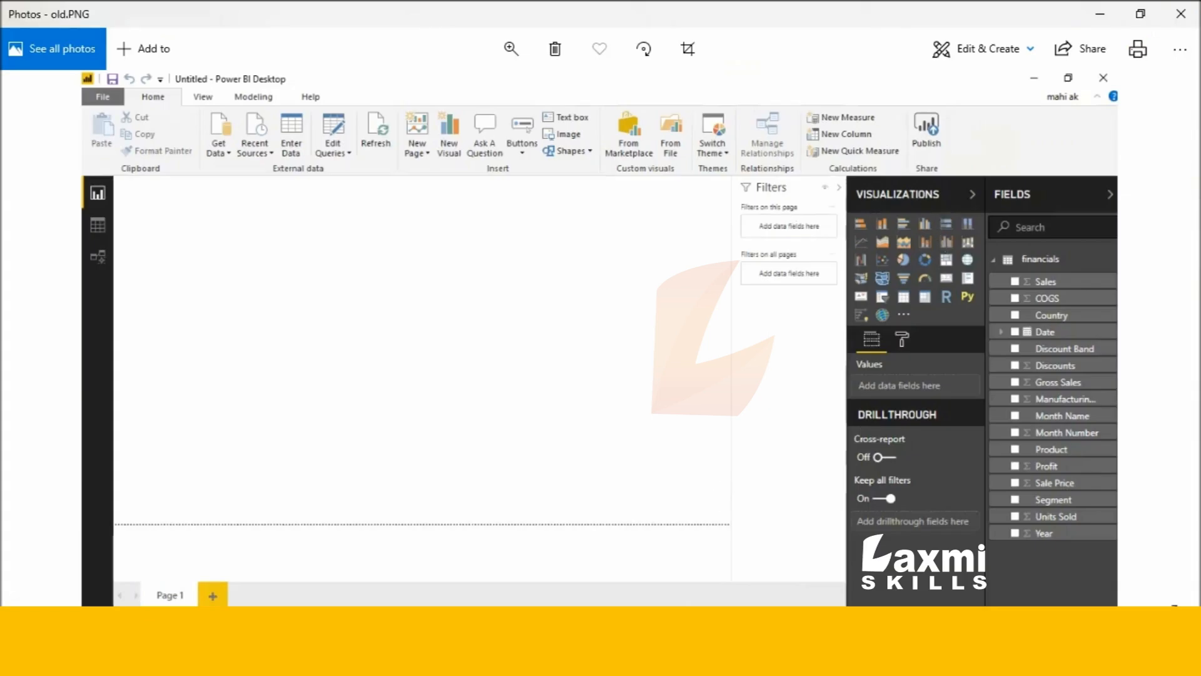
mouse_move(720, 548)
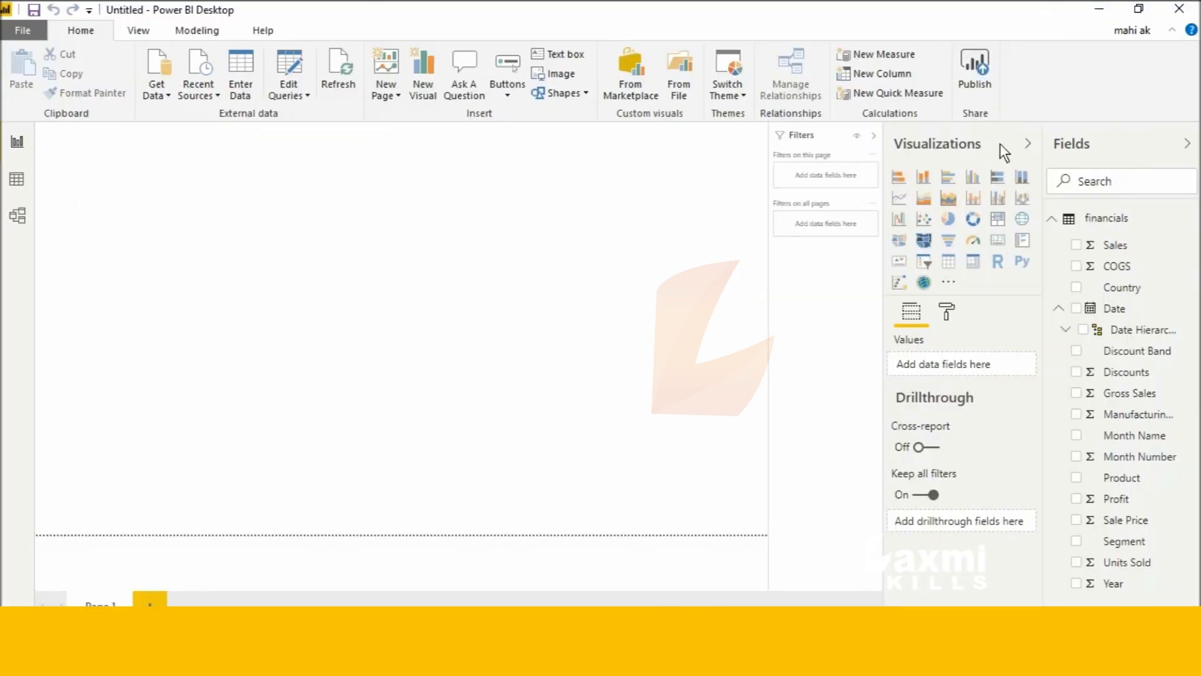
mouse_move(924, 177)
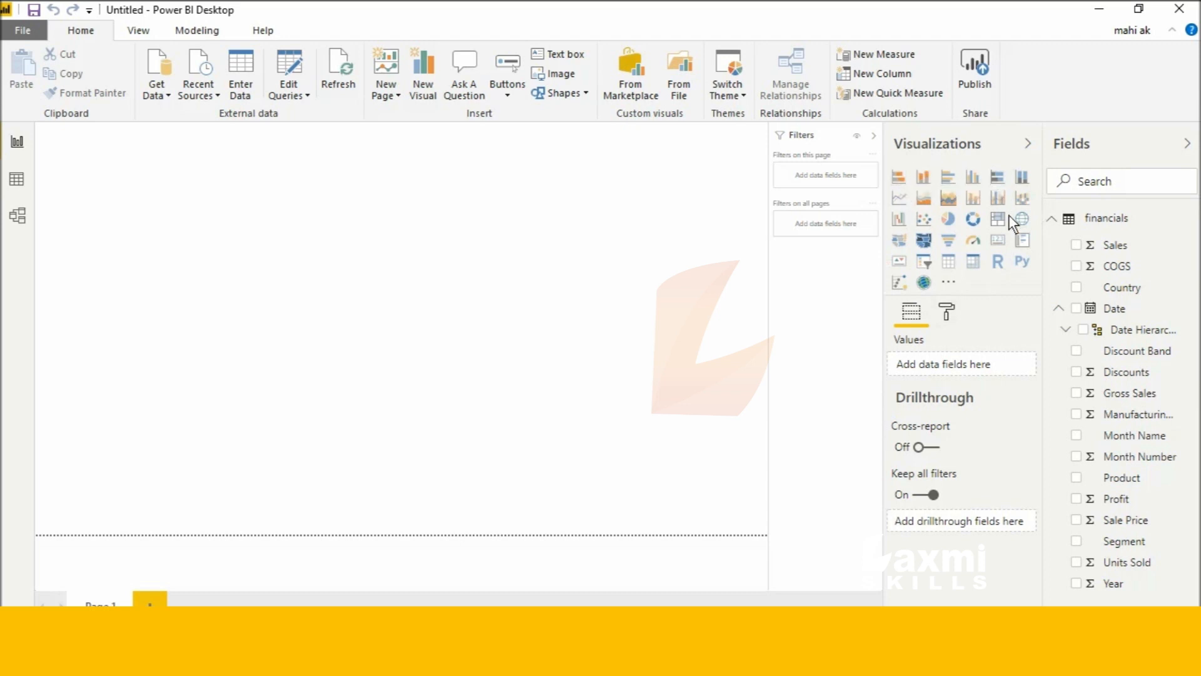
mouse_move(985, 256)
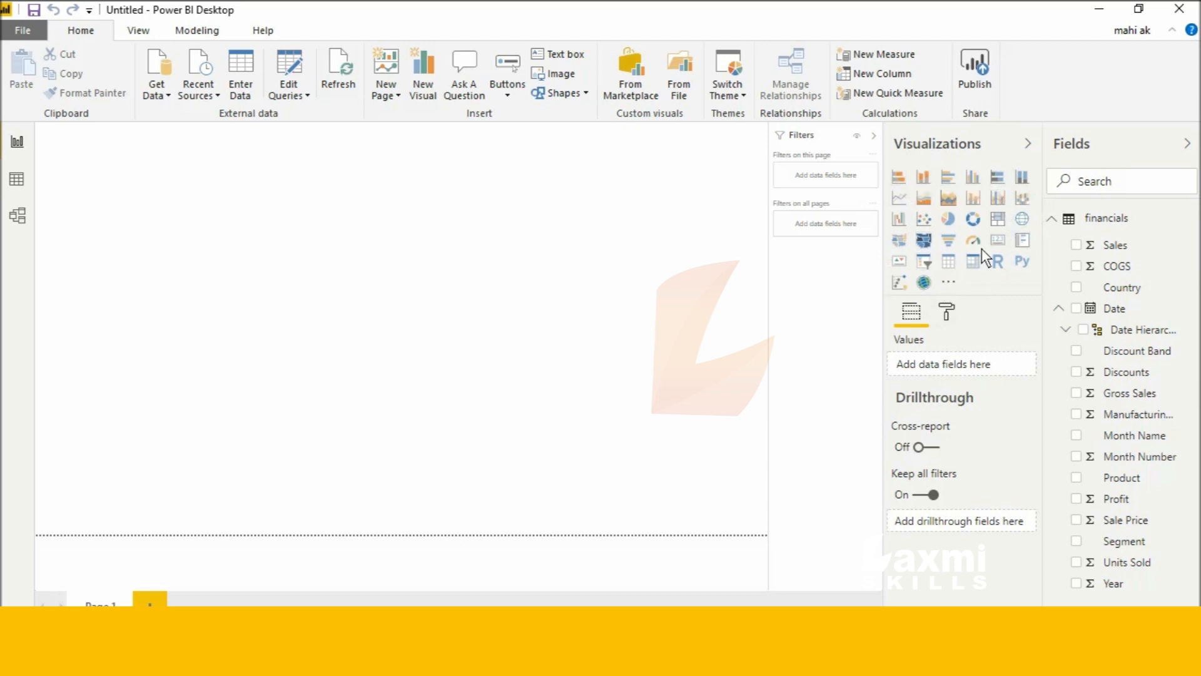
mouse_move(619, 319)
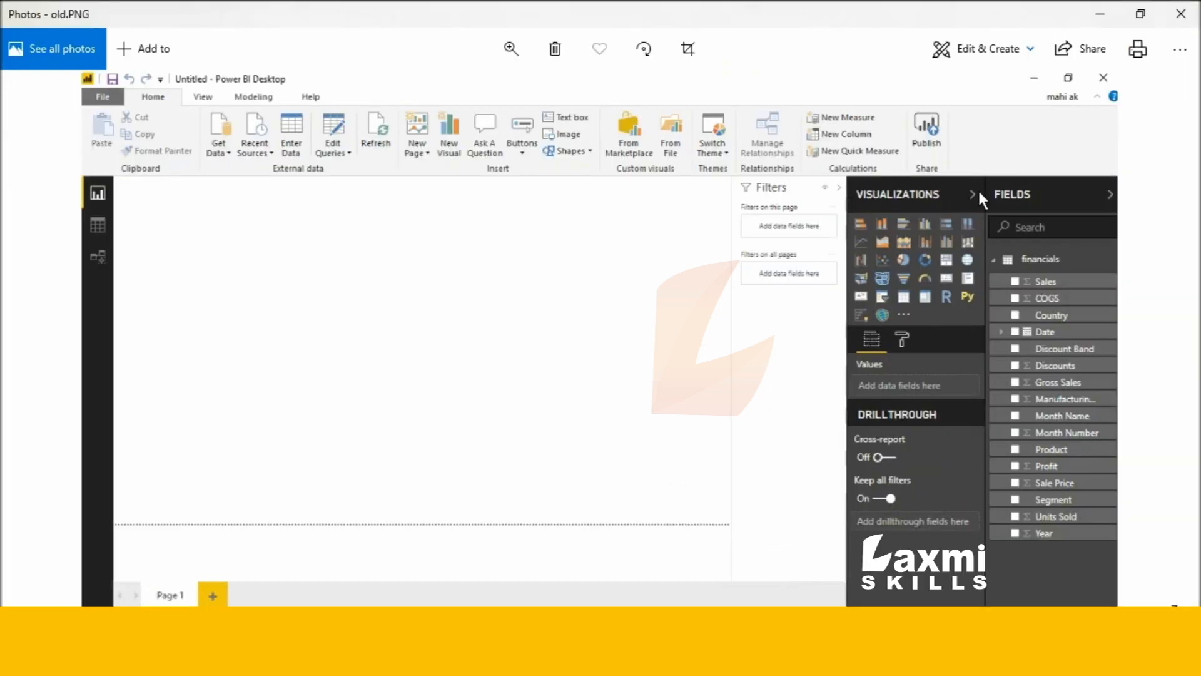
mouse_move(1049, 562)
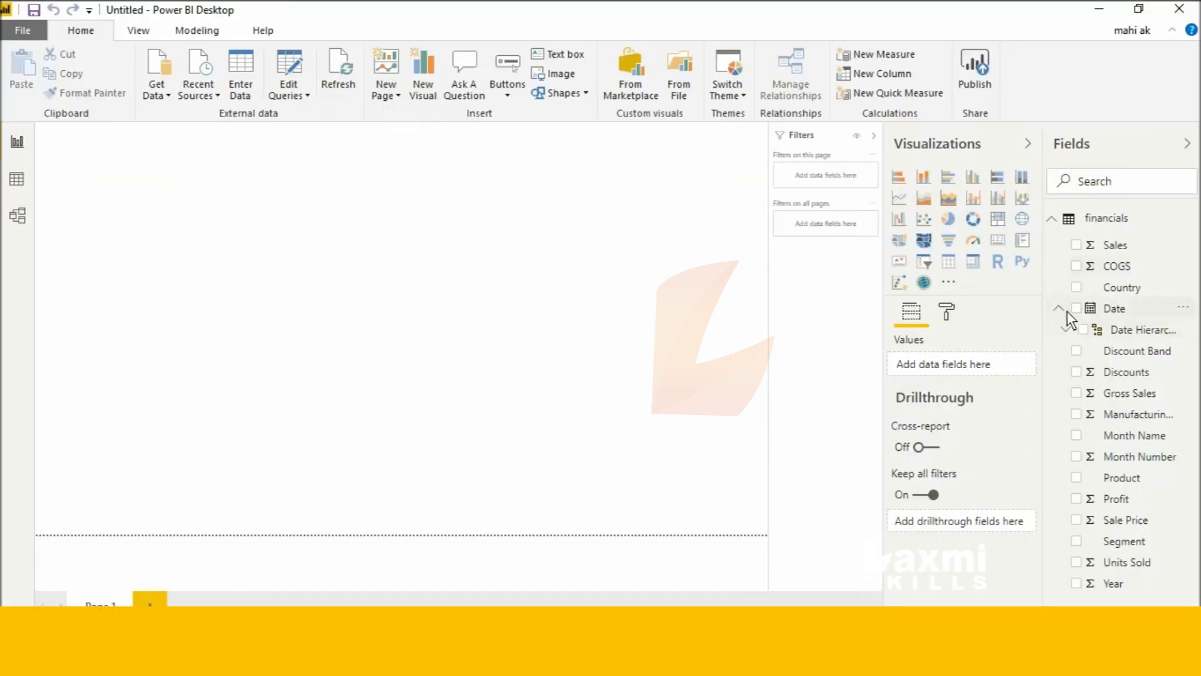
- Collapse and re-expand the financials Date field to reveal its Date Hierarchy levels
click(1059, 307)
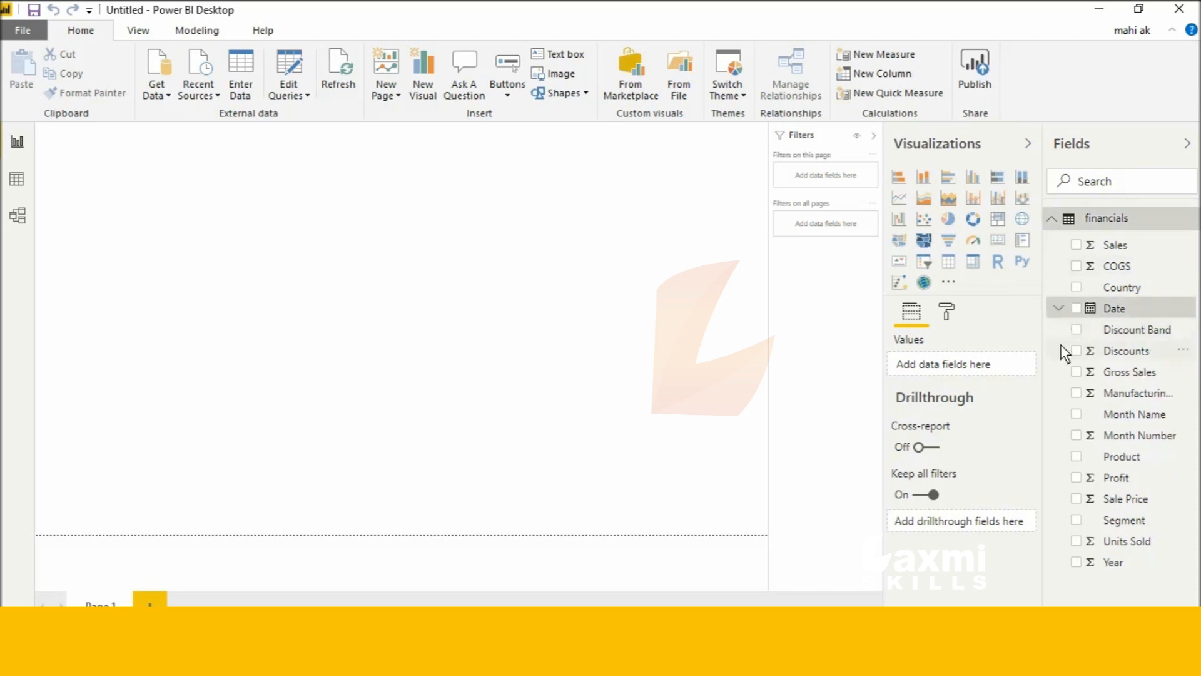
click(1059, 307)
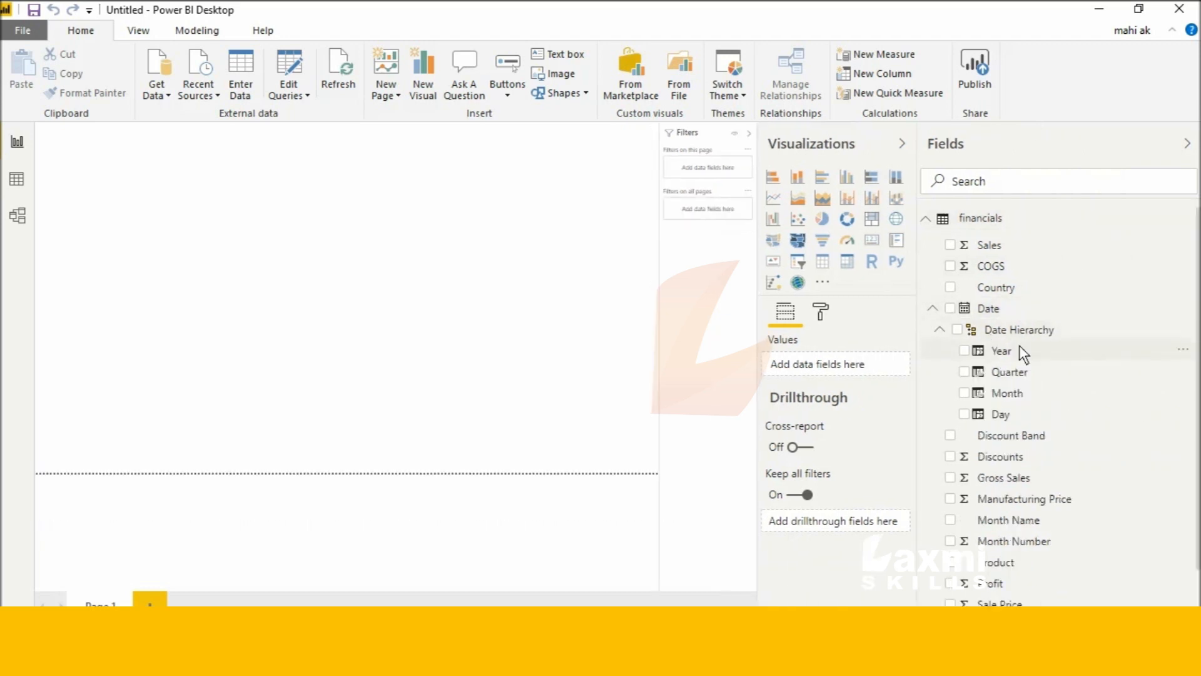
mouse_move(1013, 371)
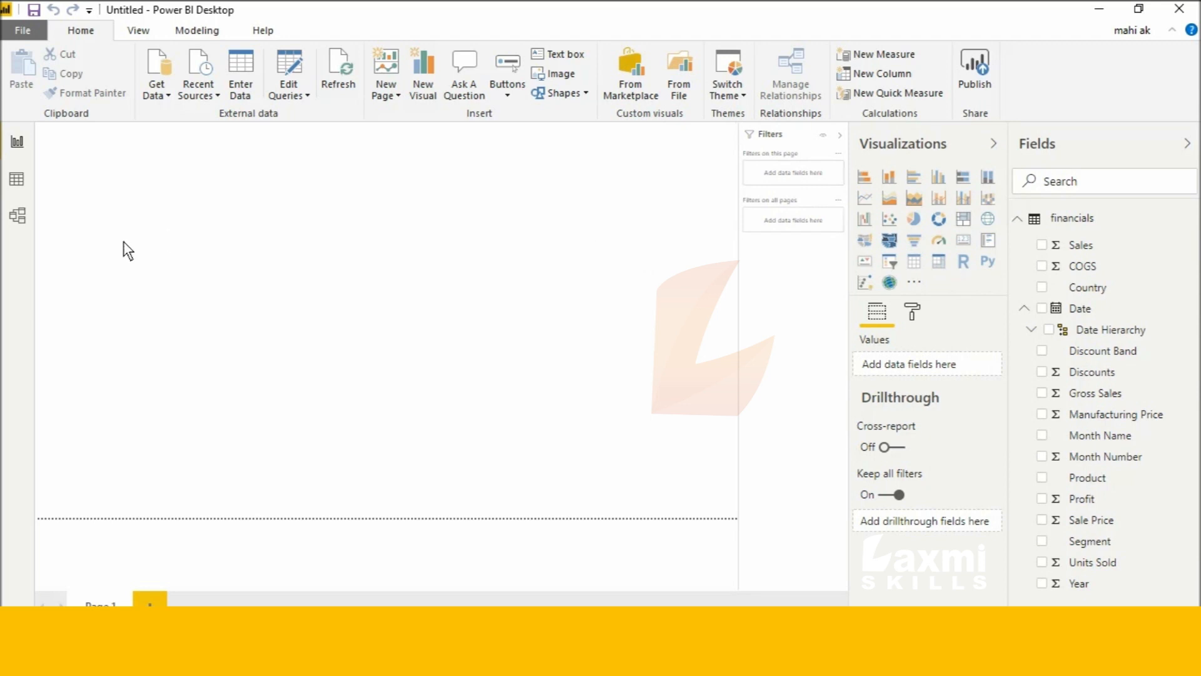
mouse_move(427, 9)
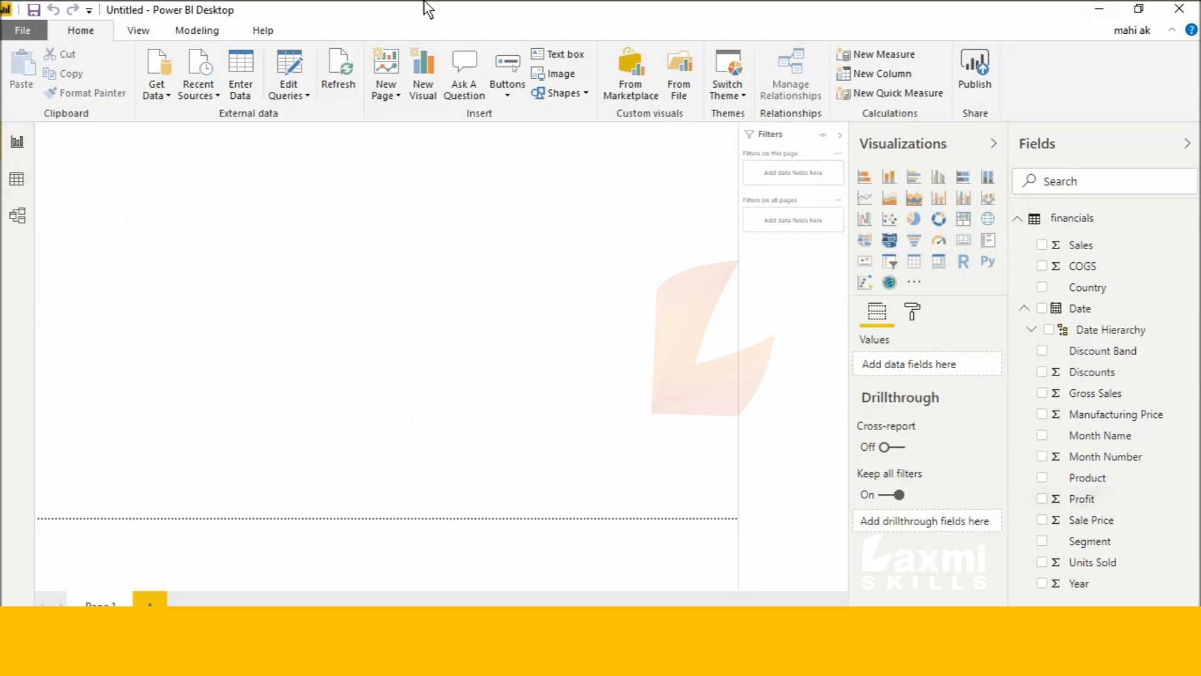
mouse_move(798, 345)
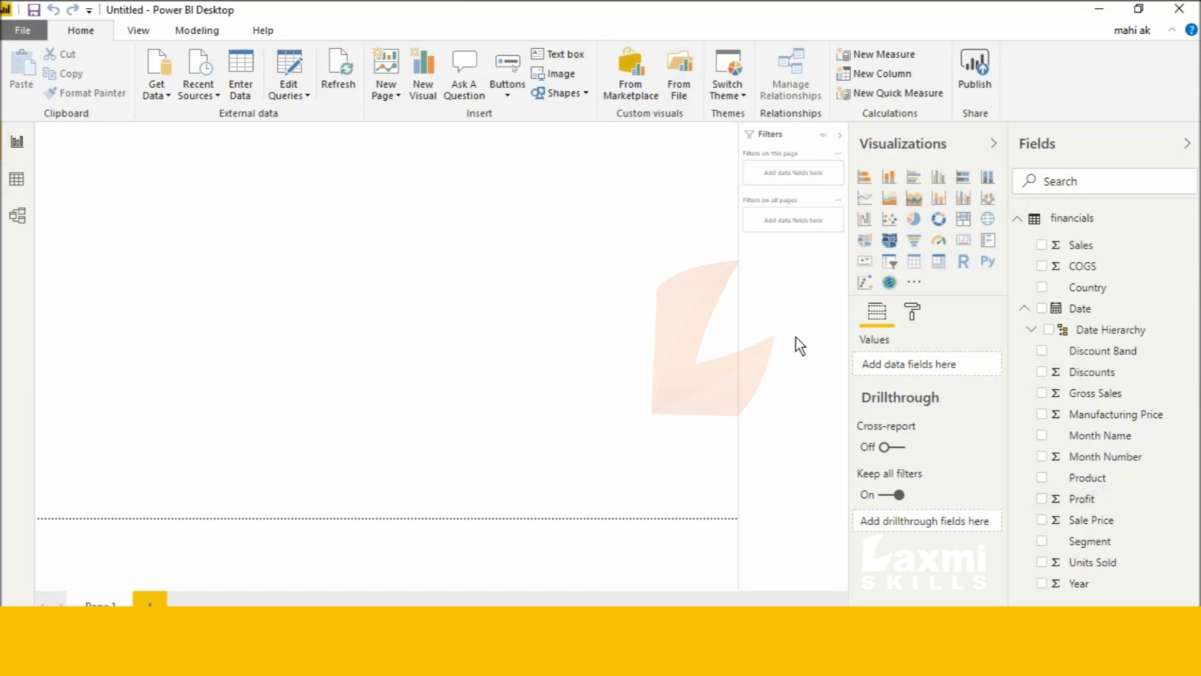